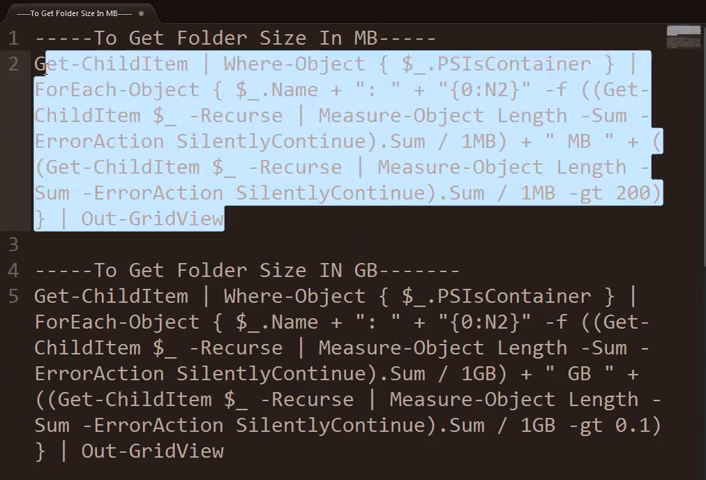
- Copy the MB folder-size one-liner with the 200 MB threshold flag from the editor
left_click(156, 130)
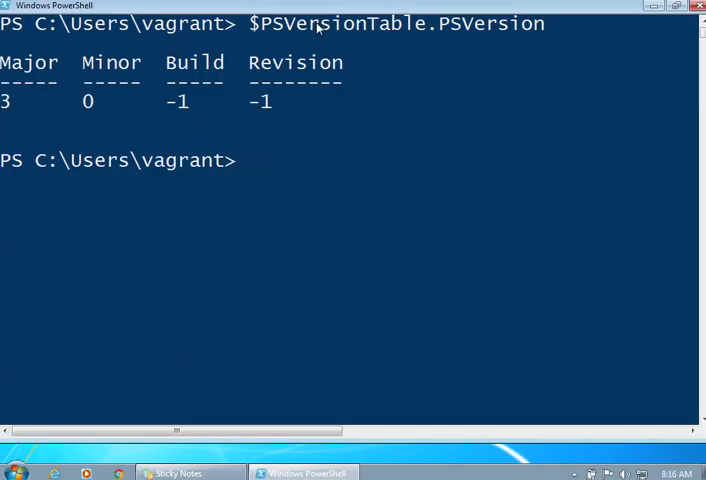
mouse_move(348, 158)
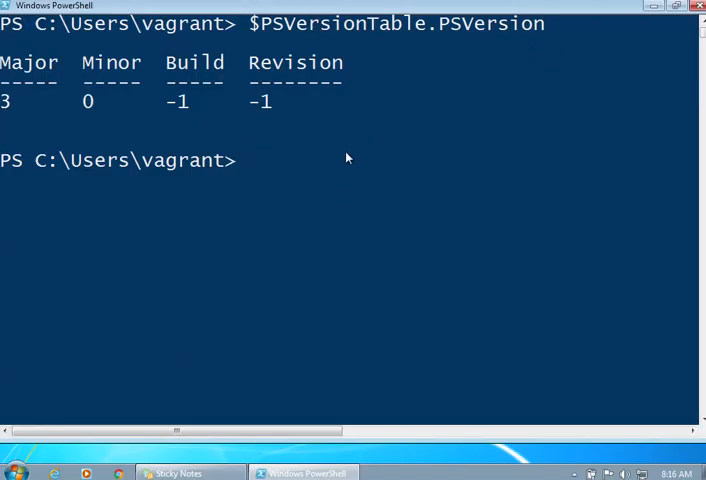
mouse_move(348, 154)
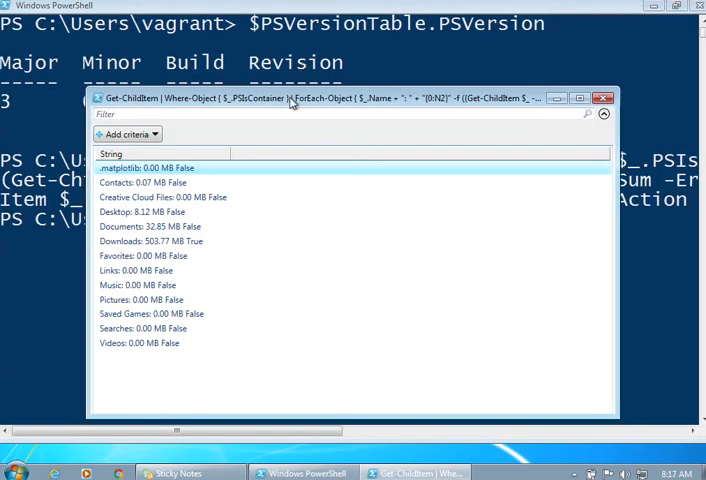
- Run the MB one-liner and filter the grid for True, leaving only Downloads at about 504 MB
left_click_drag(290, 98, 290, 66)
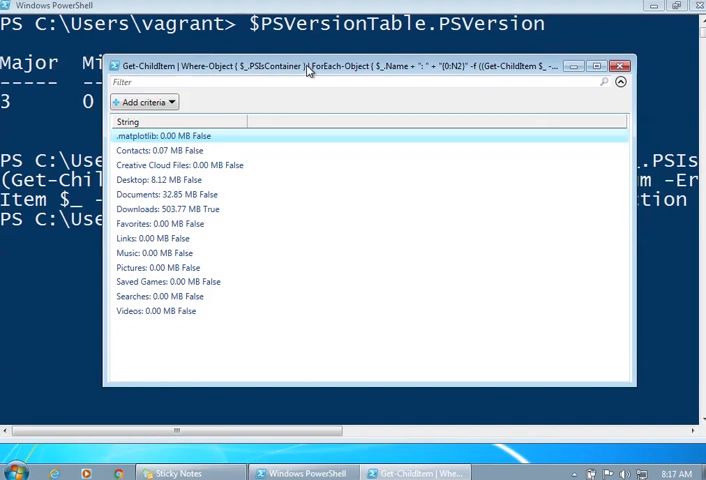
left_click(180, 136)
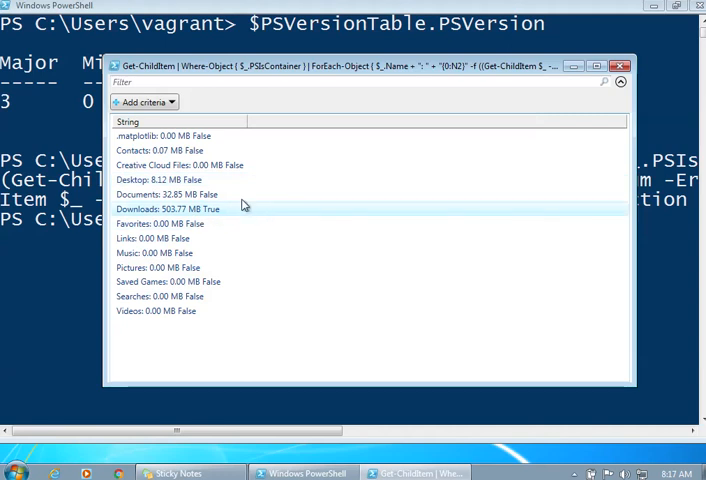
mouse_move(220, 212)
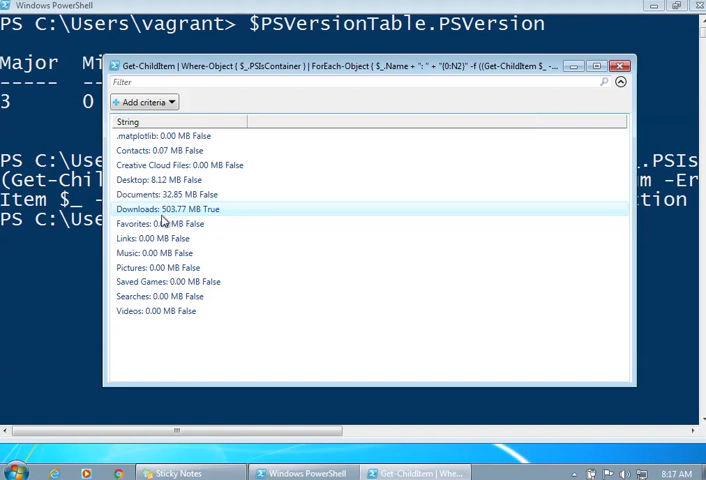
left_click(164, 194)
type("TR")
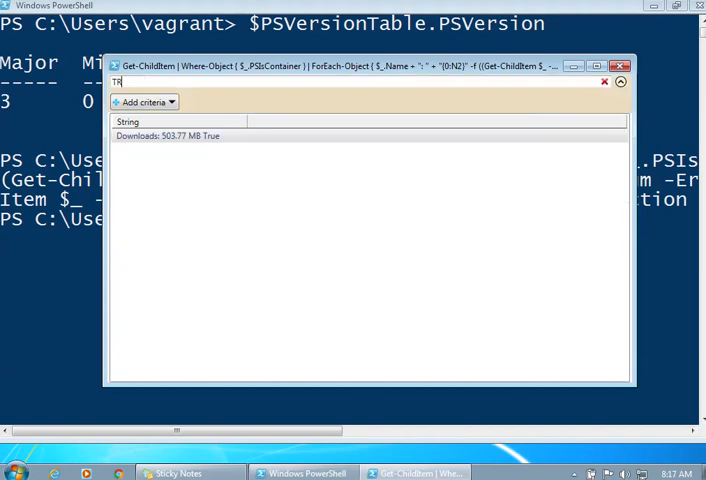
key("Backspace")
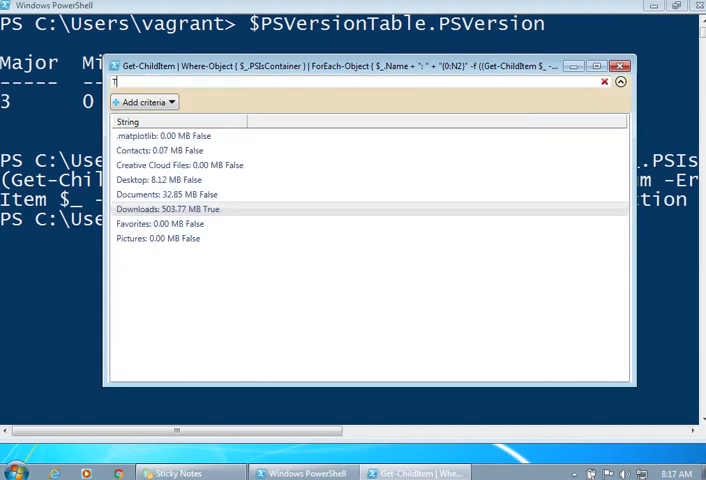
type("rue")
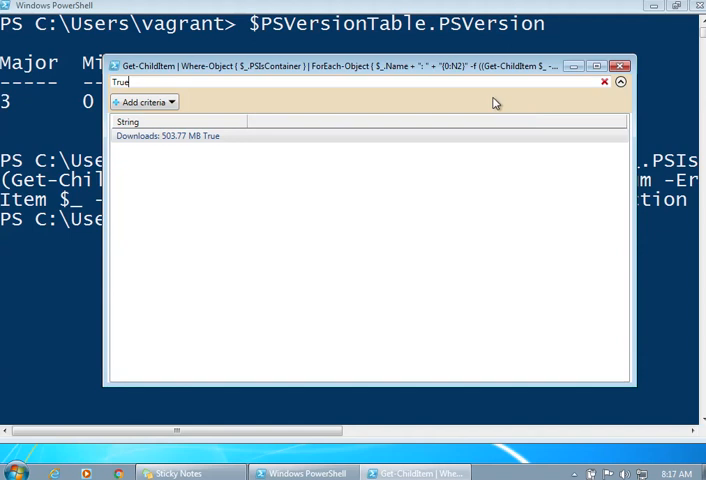
left_click(620, 64)
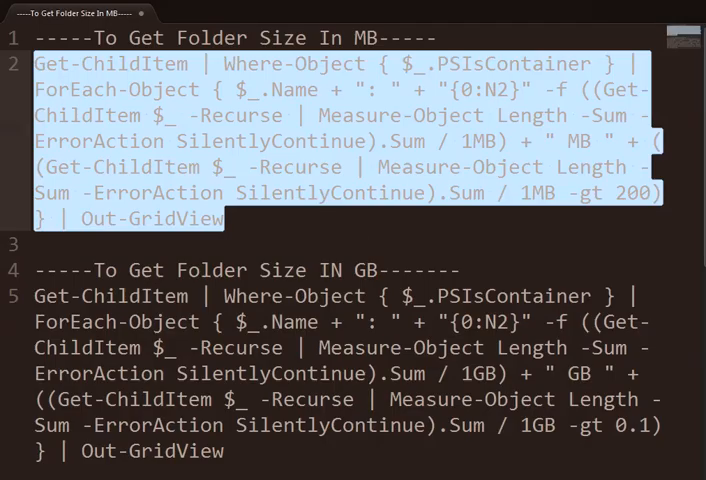
- Copy the GB folder-size one-liner with the 0.1 GB threshold flag from the editor
left_click(40, 296)
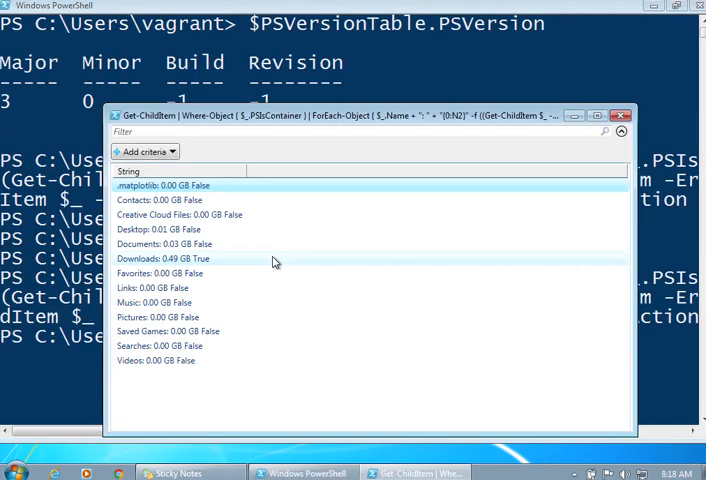
mouse_move(378, 304)
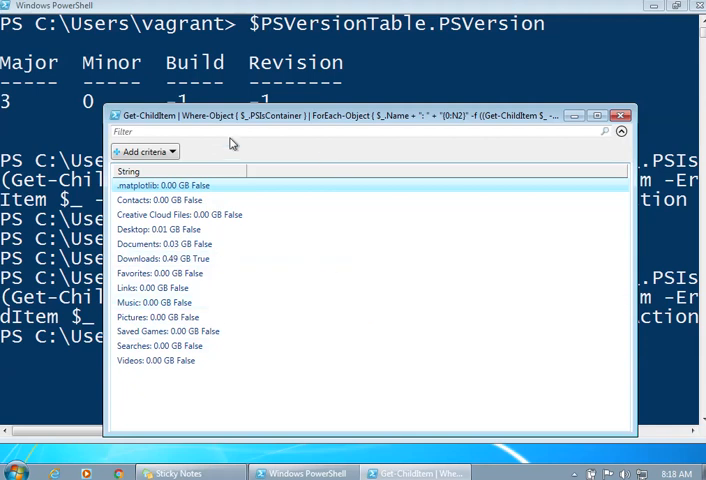
- Filter the GB grid for True, leaving Downloads at 0.49 GB, then close the grid
type("True")
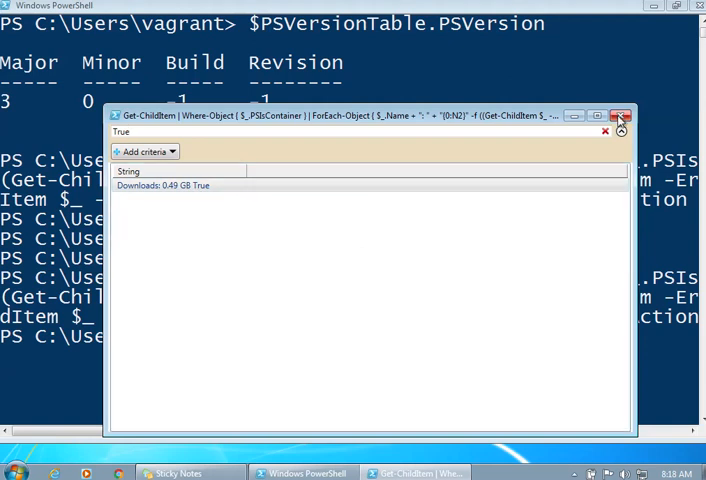
left_click(620, 116)
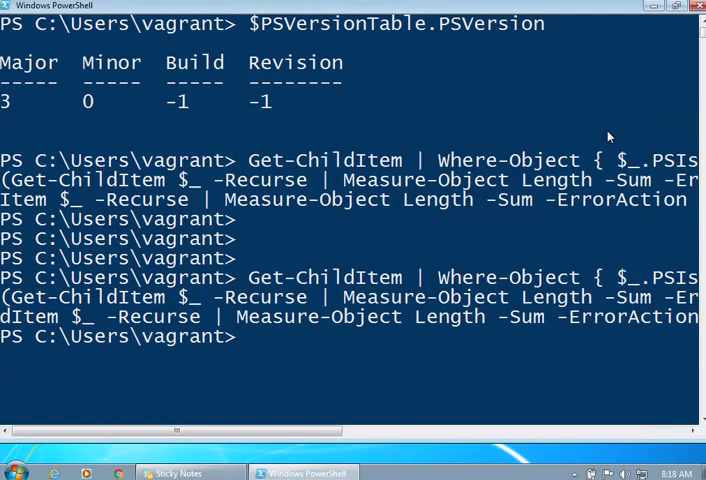
key("enter")
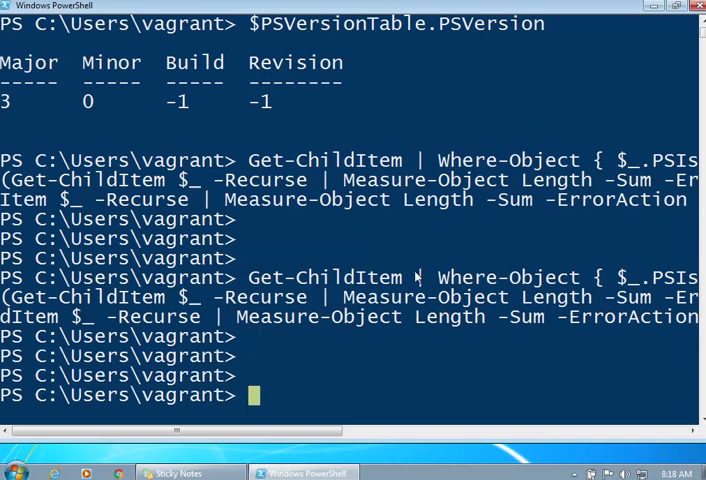
mouse_move(384, 248)
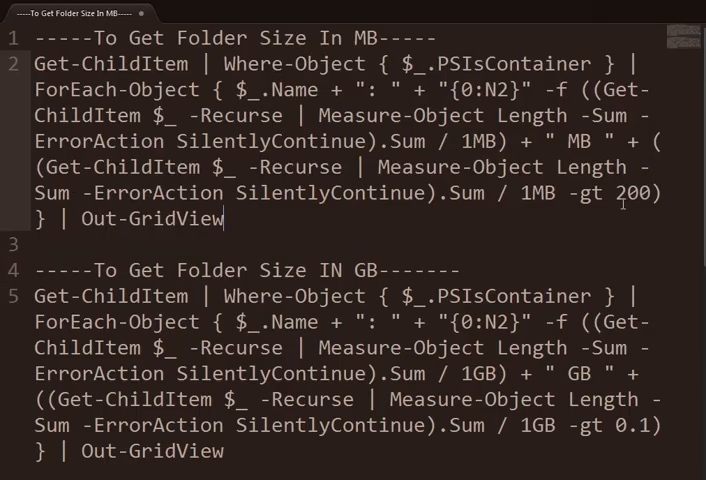
double_click(628, 192)
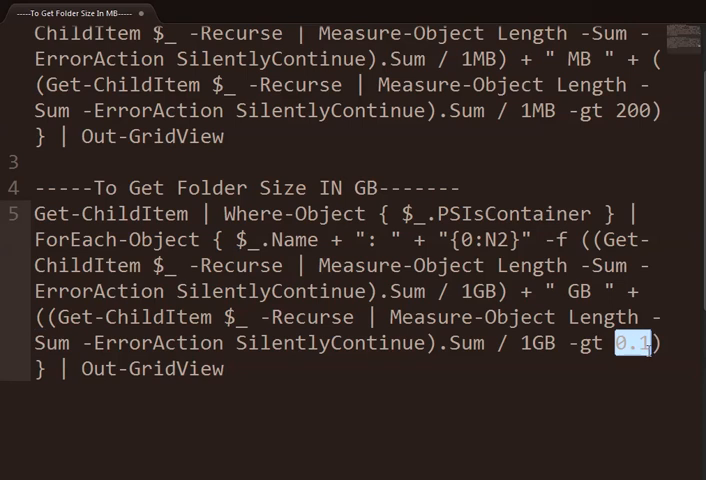
mouse_move(644, 352)
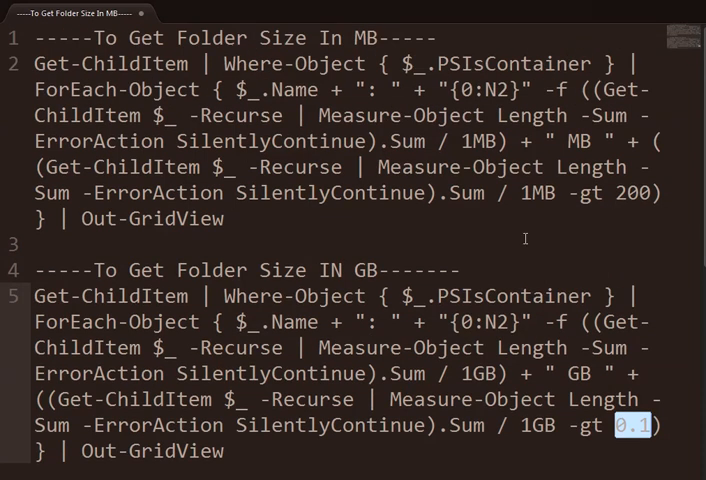
mouse_move(428, 332)
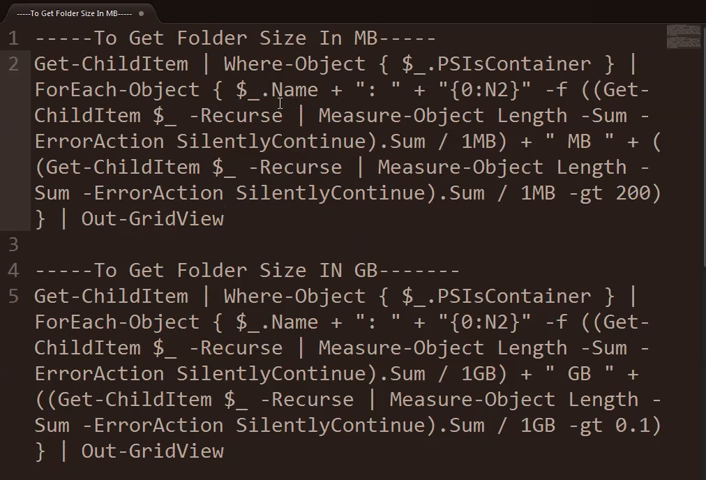
left_click(224, 220)
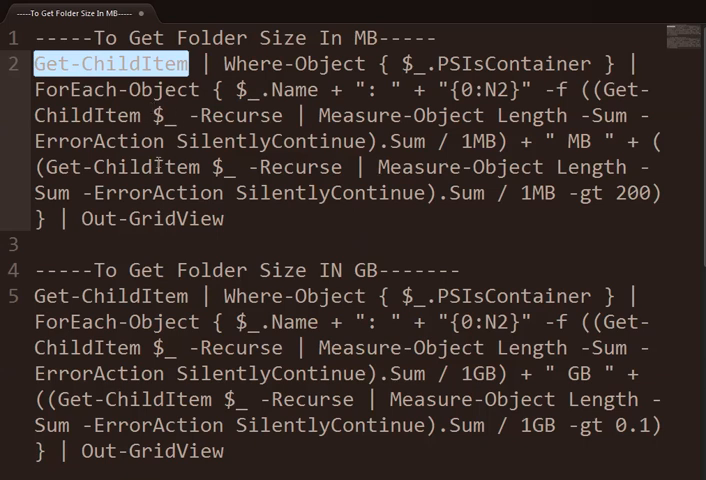
mouse_move(166, 76)
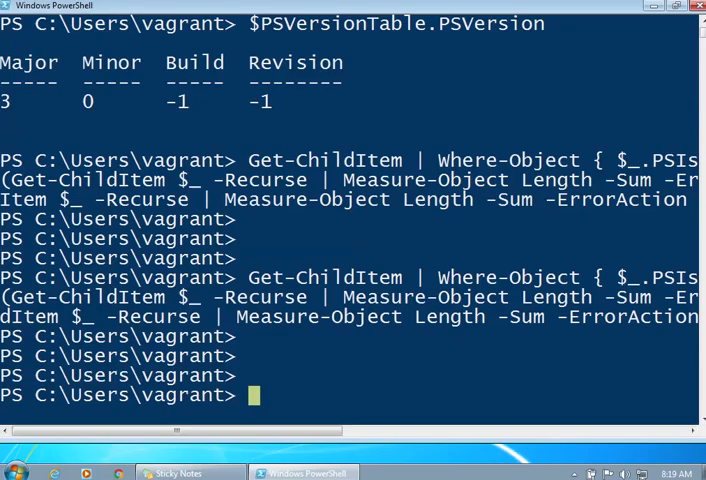
- List the vagrant user folder with Get-ChildItem, showing the folders and a 0-byte file 0.1
type("Get-ChildItem")
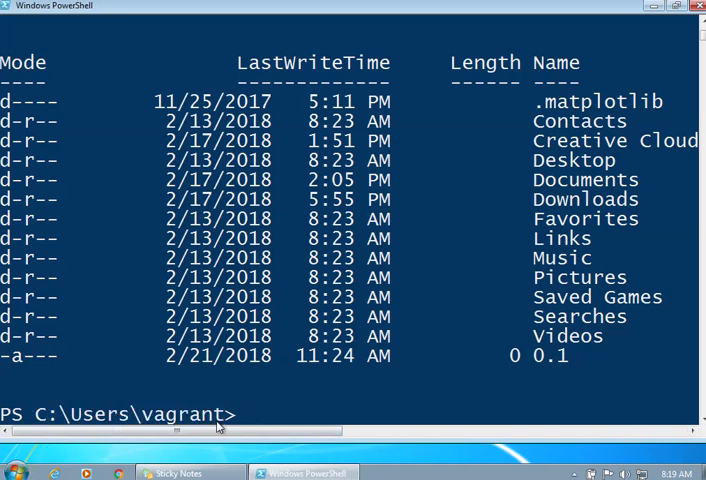
left_click(16, 472)
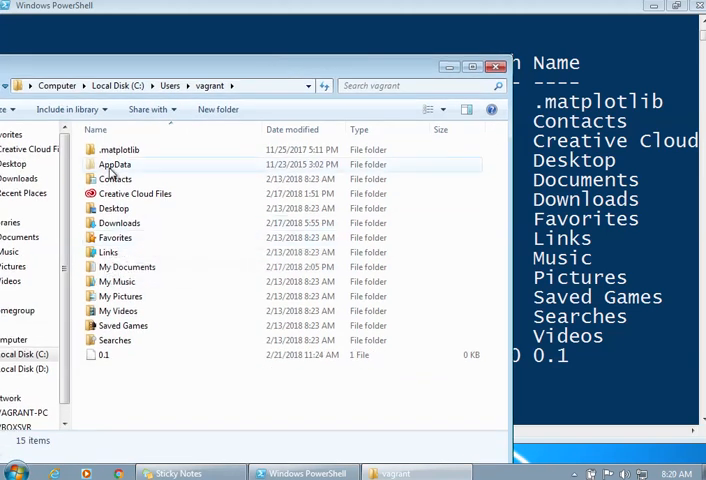
- Show C:\Users\vagrant in Explorer to compare its folders with the PowerShell listing
left_click(114, 164)
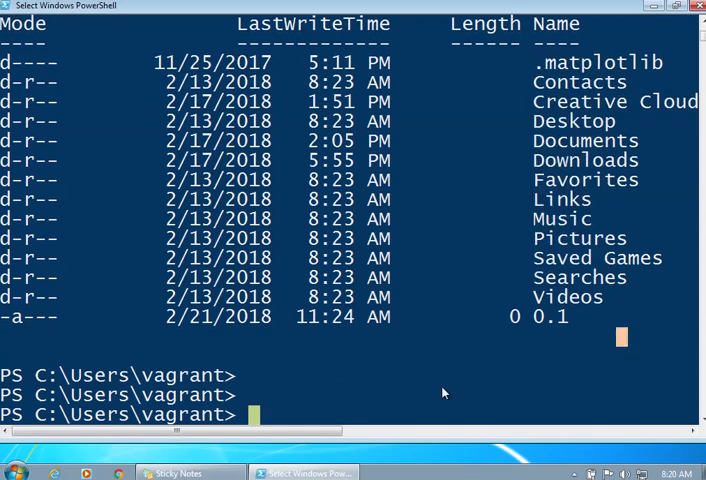
mouse_move(344, 456)
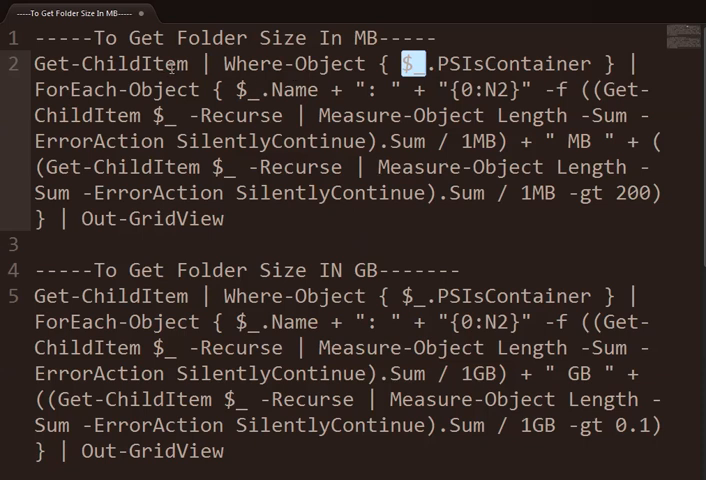
double_click(136, 64)
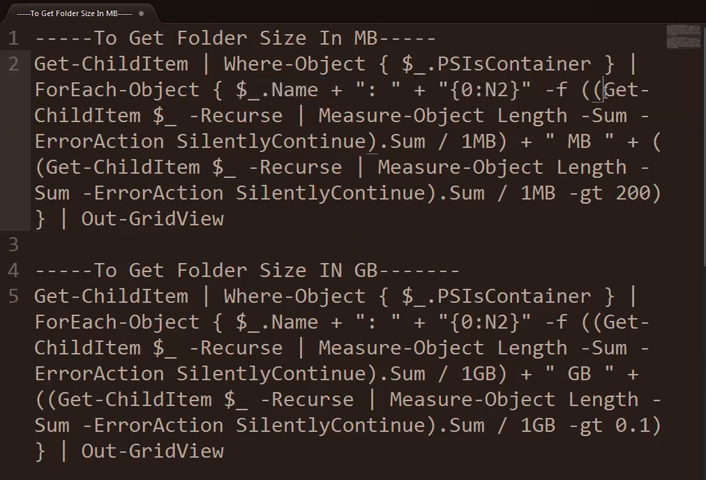
left_click_drag(596, 90, 502, 142)
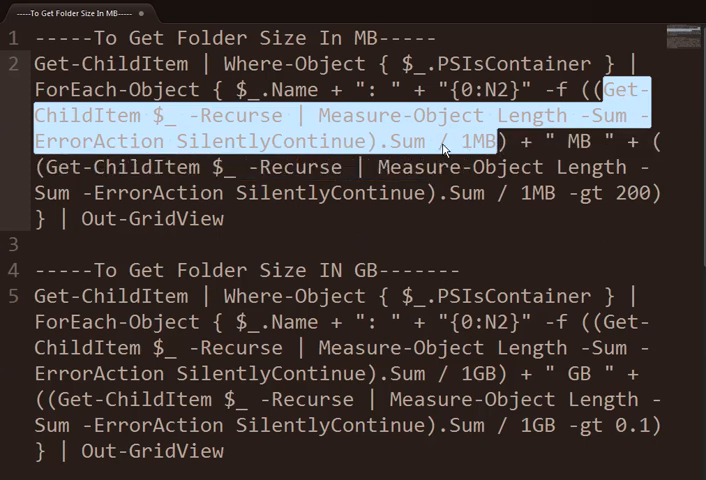
mouse_move(490, 152)
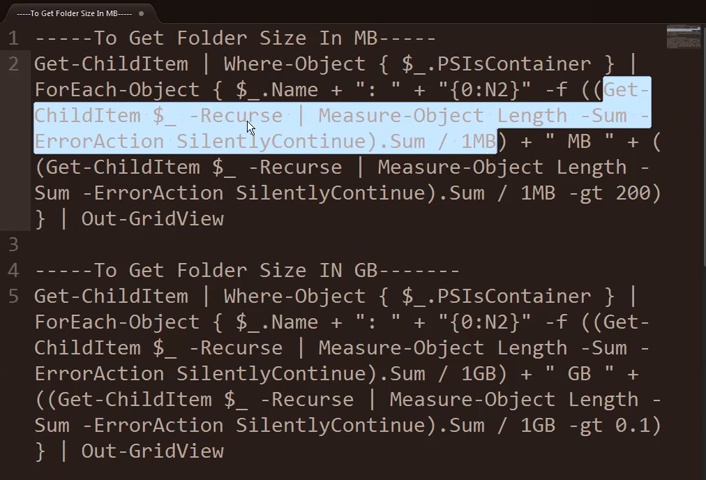
mouse_move(368, 148)
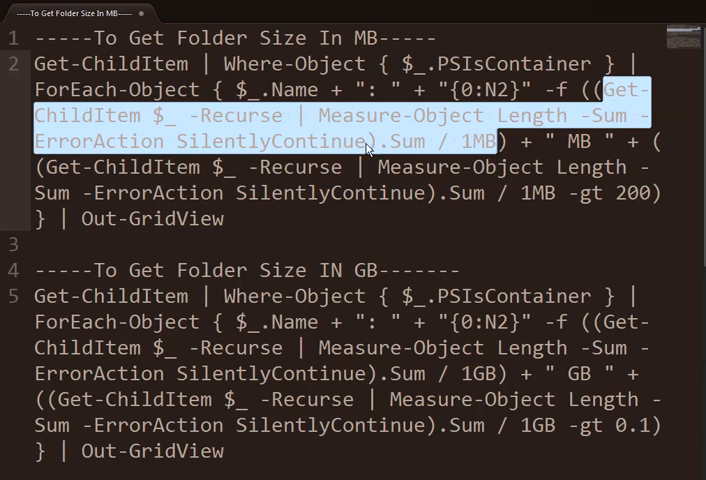
mouse_move(396, 154)
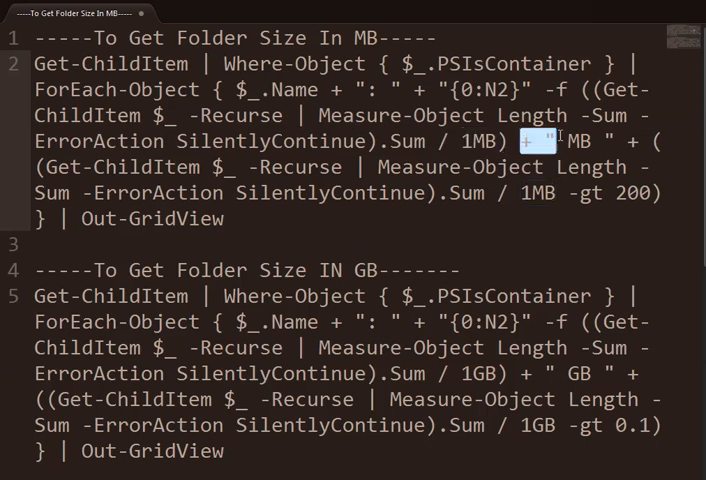
double_click(576, 140)
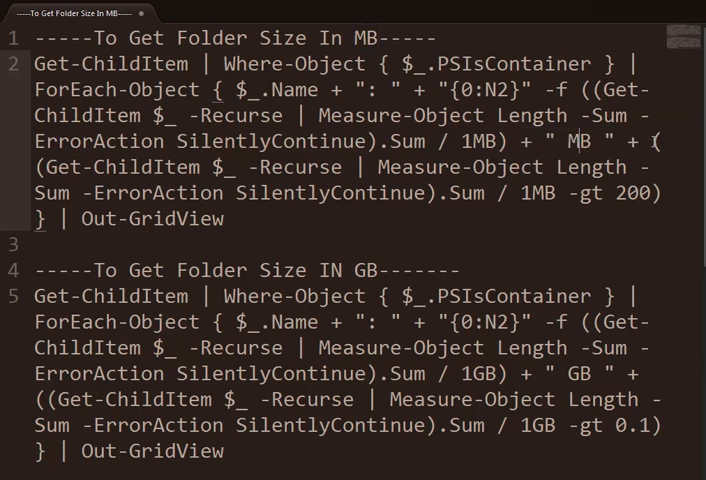
mouse_move(664, 144)
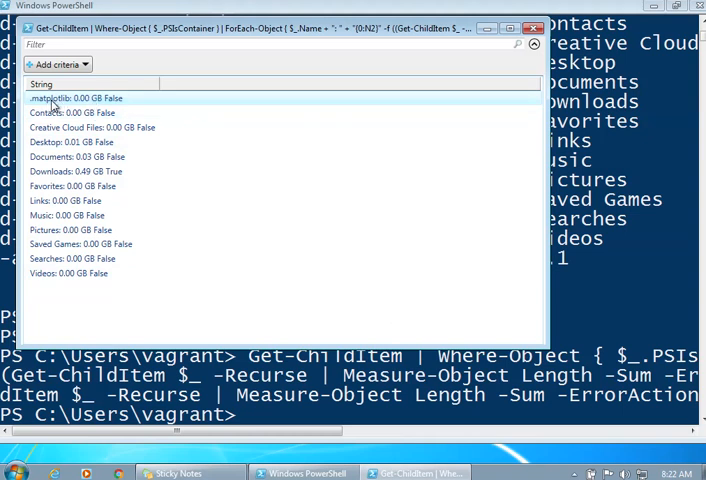
mouse_move(94, 110)
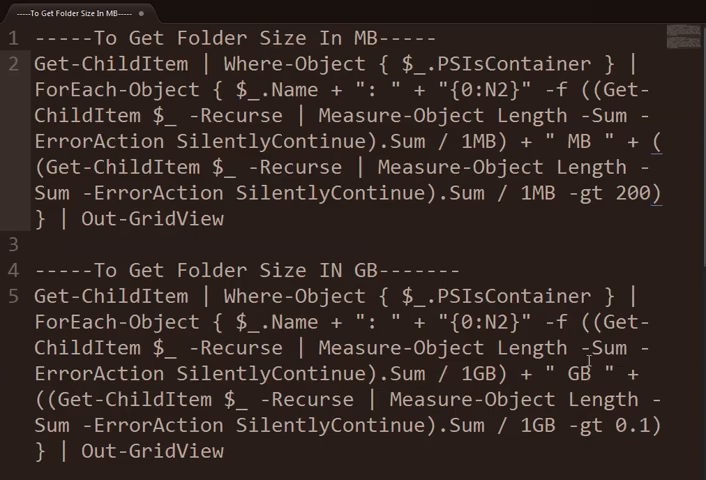
double_click(588, 372)
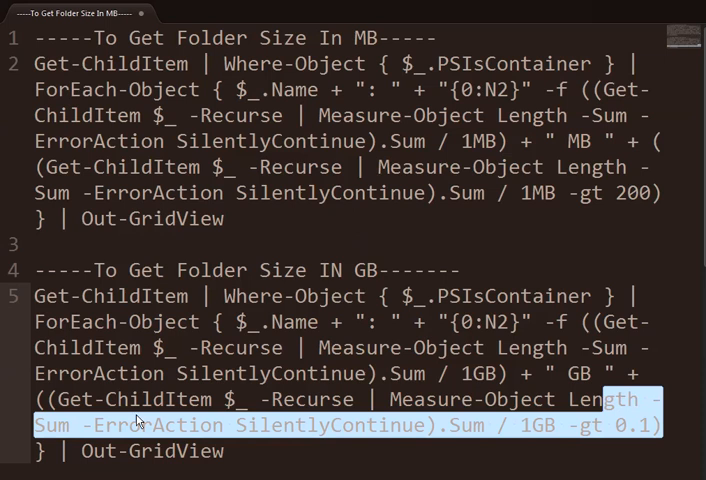
mouse_move(138, 420)
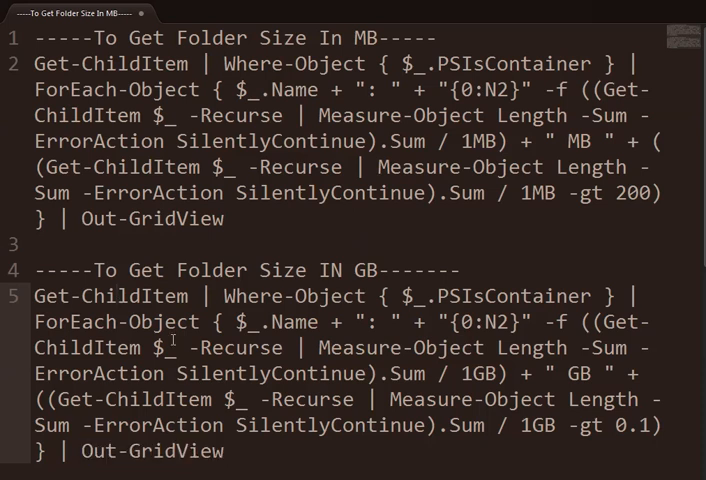
double_click(290, 296)
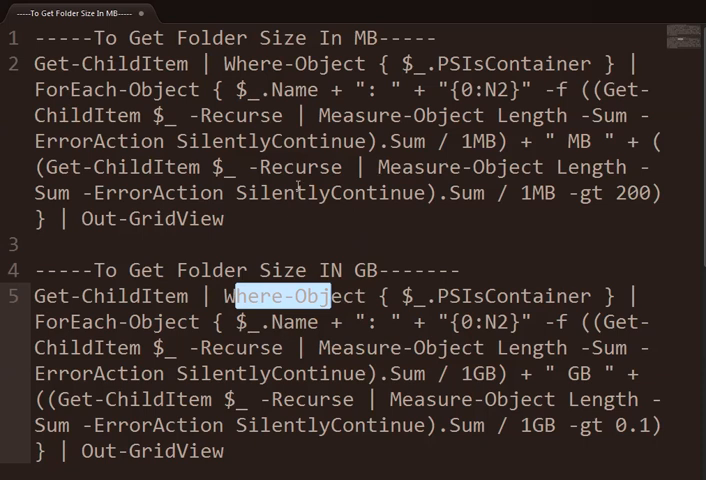
left_click_drag(36, 64, 224, 220)
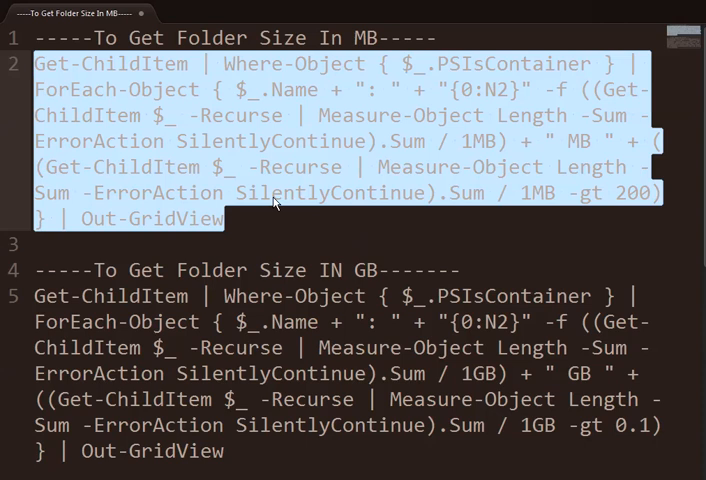